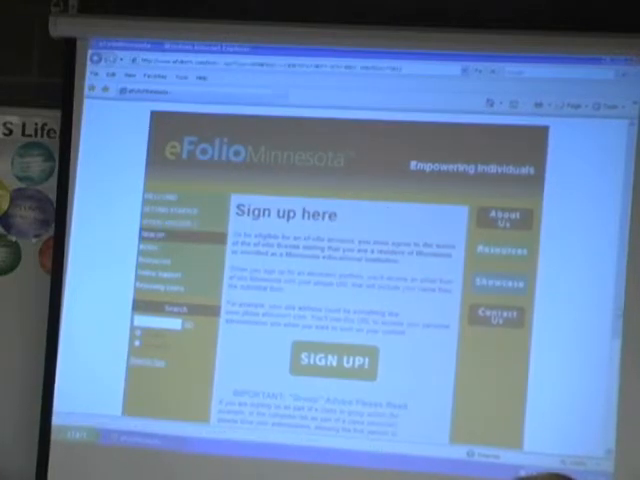
Step: Begin sign-up via the SIGN UP! button and land on the new account registration introduction
scroll("down", 3)
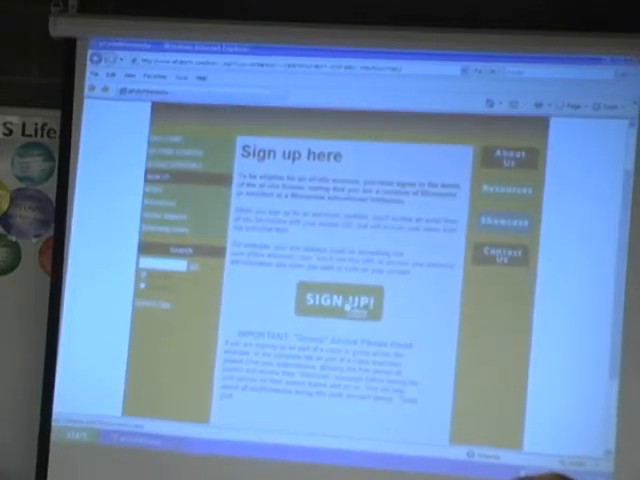
left_click(332, 302)
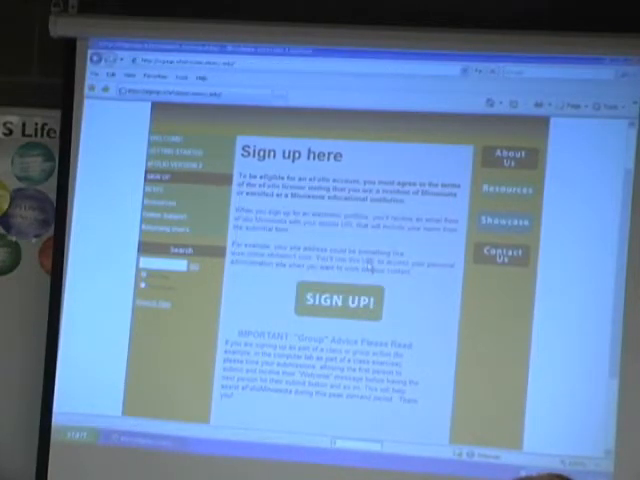
left_click(336, 302)
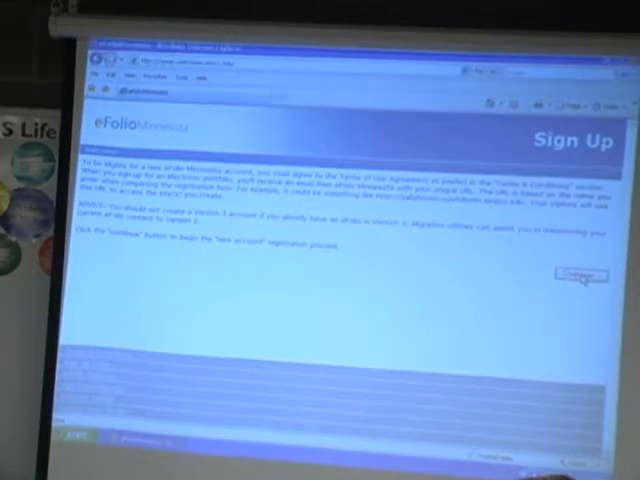
Step: Continue into registration and scroll through the Terms of this Agreement
left_click(576, 276)
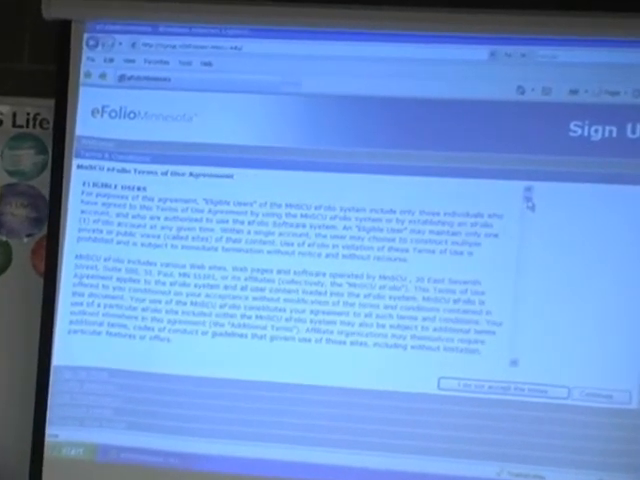
scroll("down", 3)
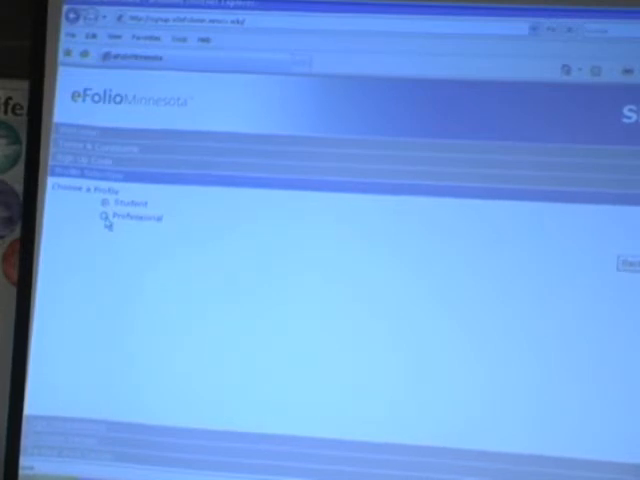
Step: Choose the Student profile type and answer the 'Are you over 18?' question
left_click(104, 216)
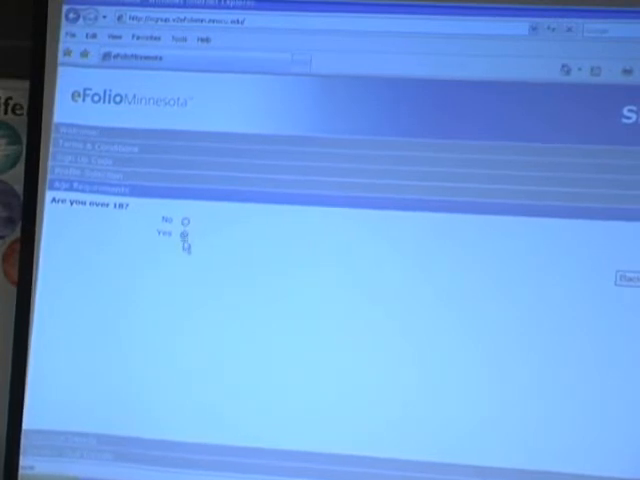
left_click(184, 234)
type("Smith")
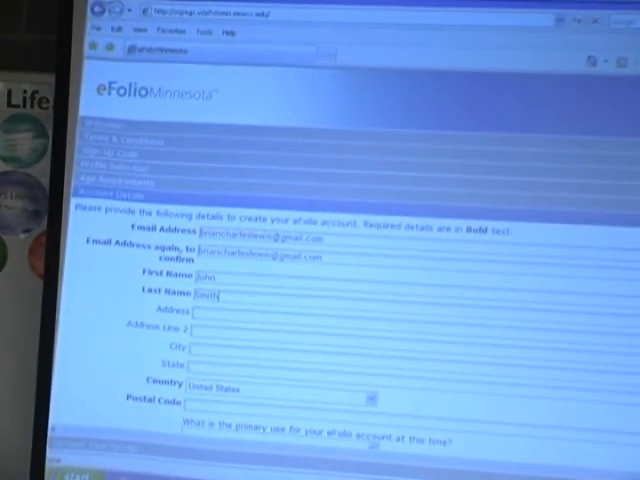
Step: Enter postal code 55109 and the account password on the details form
scroll("down", 3)
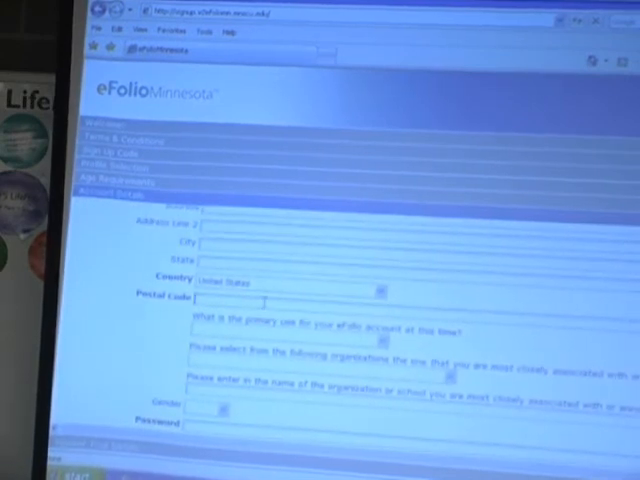
type("55109")
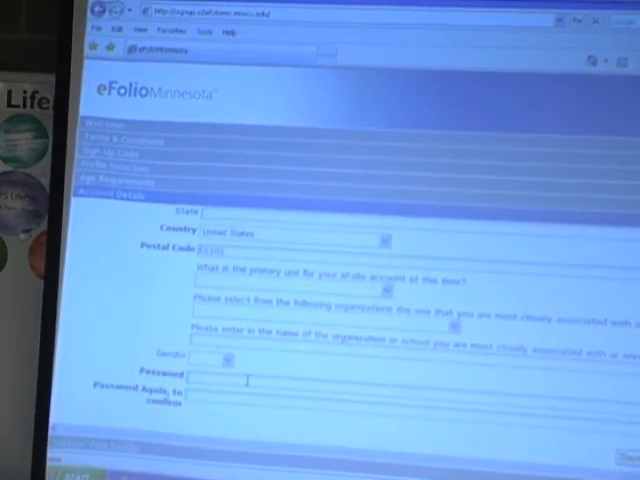
type("****")
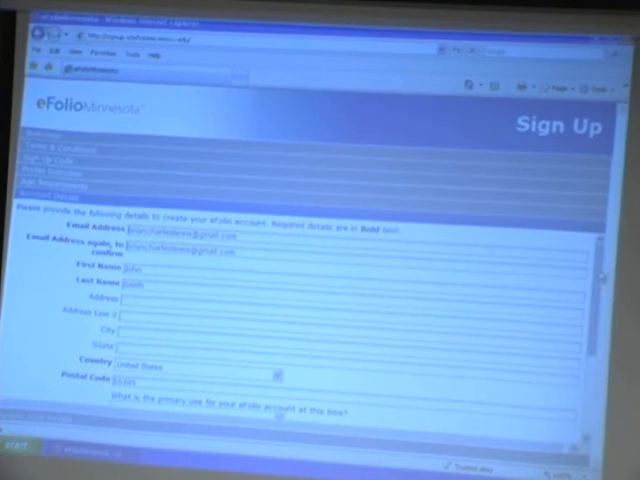
Step: Enter the CAPTCHA word 'André' and submit the registration to reach the success confirmation
scroll("down", 3)
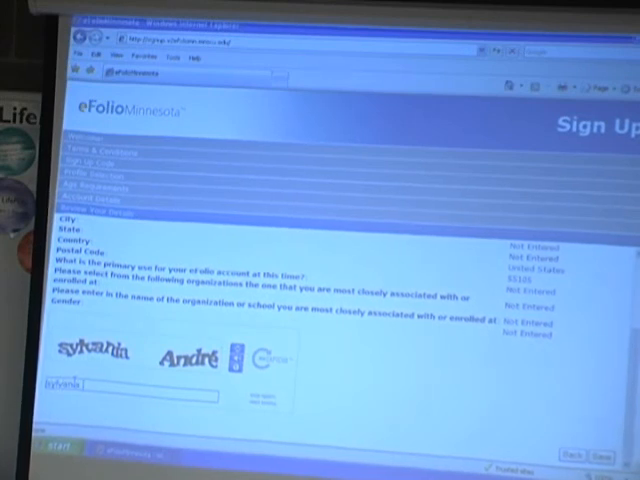
type("André")
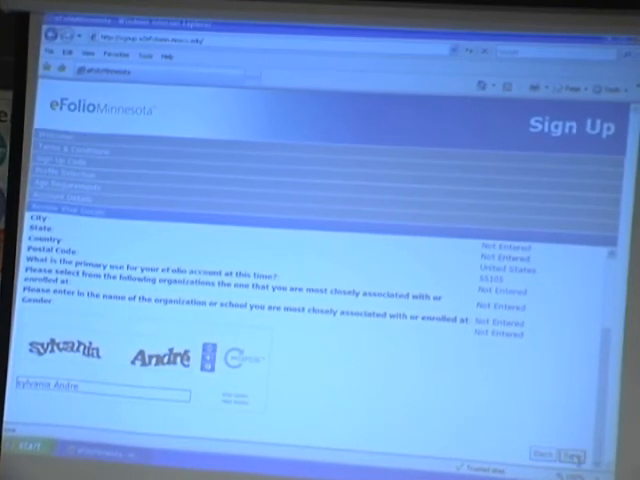
left_click(568, 452)
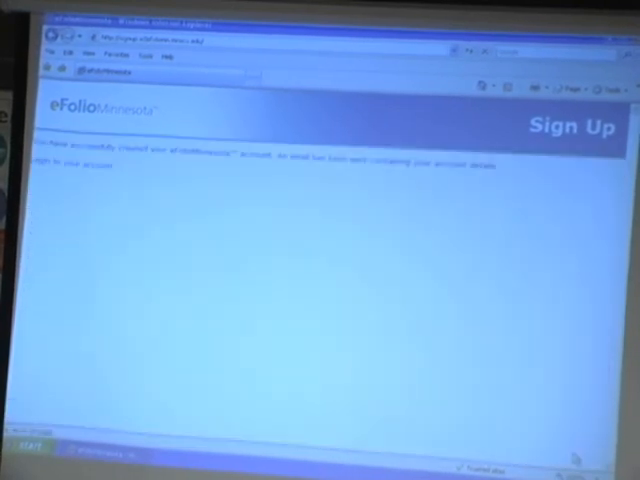